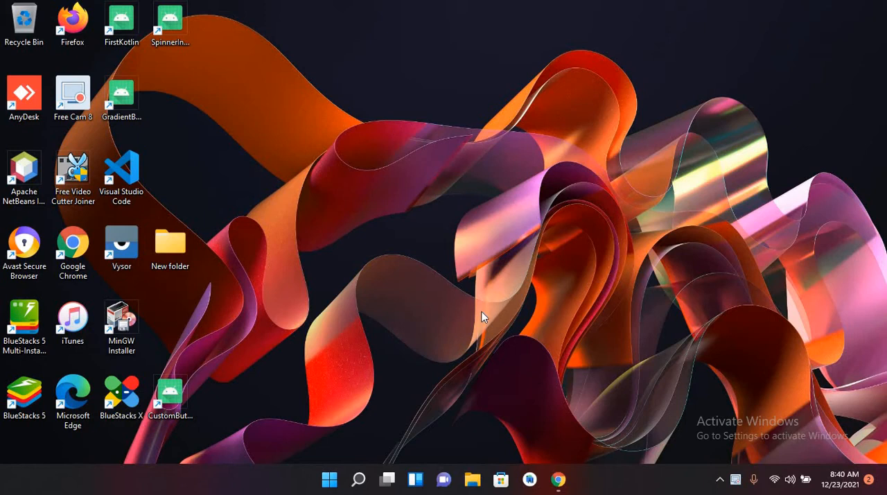
# - Search Google for "visual studio" in Chrome and go to the visualstudio.microsoft.com Downloads page
pyautogui.click(557, 480)
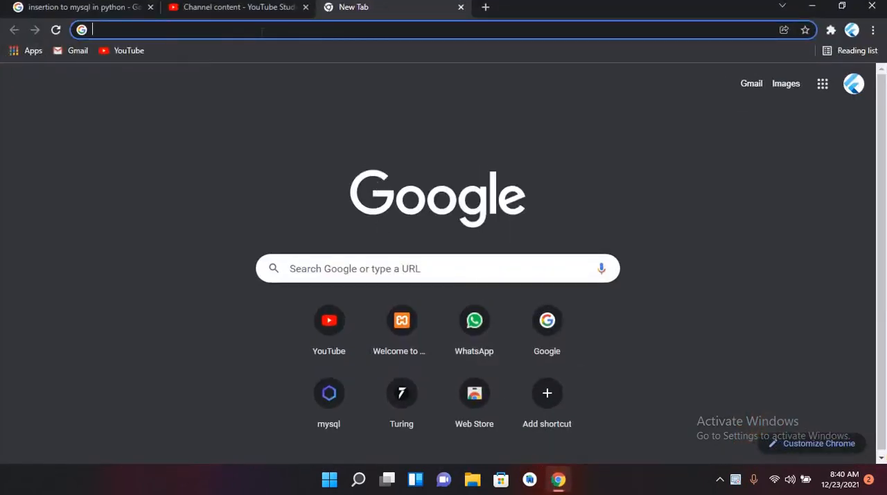
pyautogui.write('visual studio')
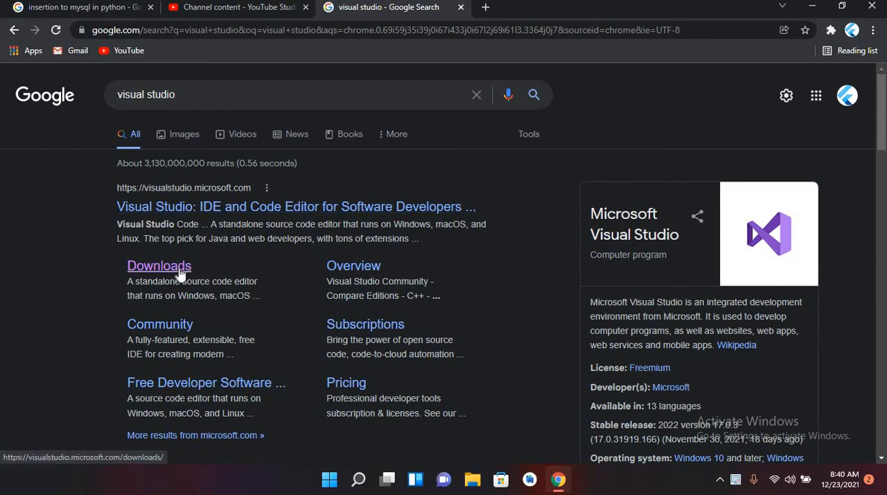
pyautogui.click(158, 266)
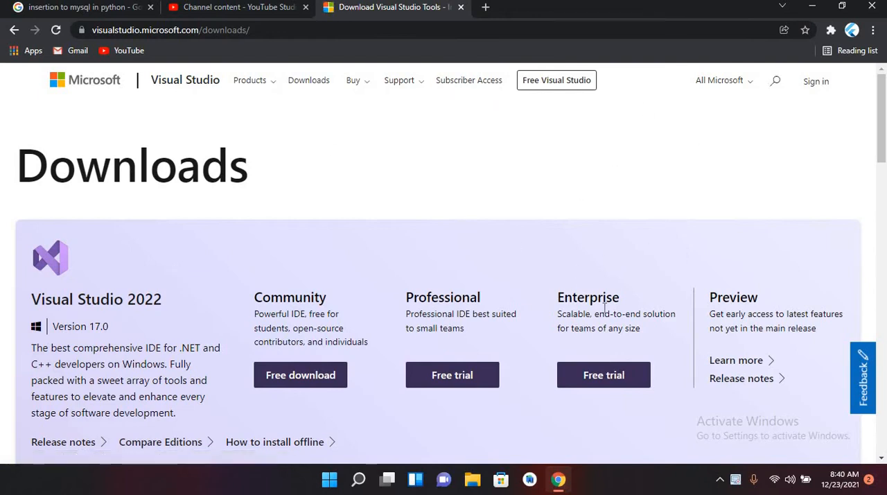
# - Download the free Community edition setup executable from the Downloads page
pyautogui.click(815, 81)
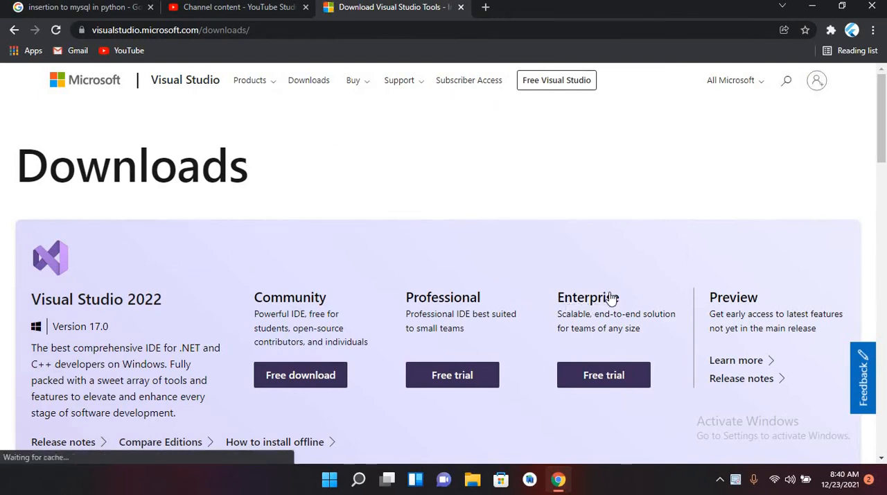
pyautogui.moveTo(588, 296)
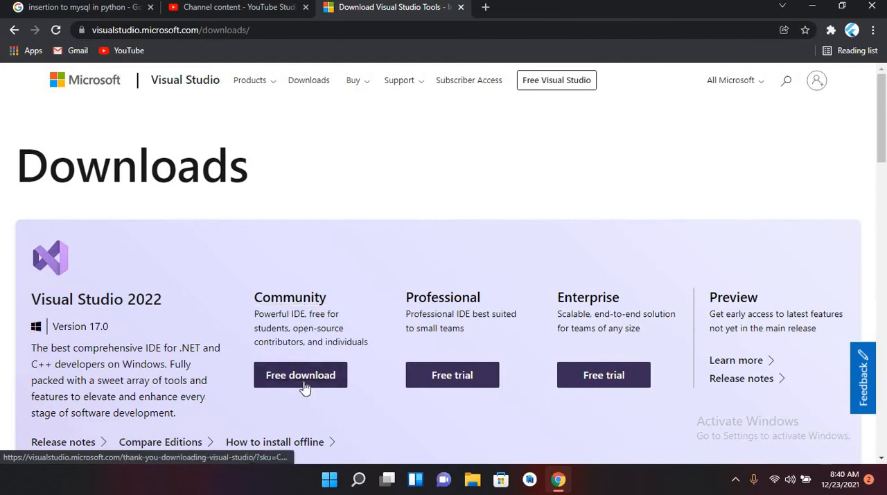
pyautogui.click(299, 374)
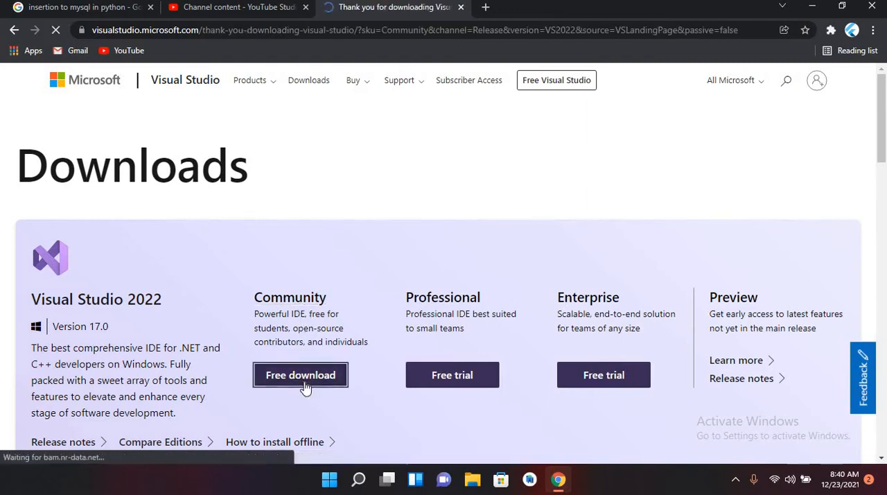
pyautogui.click(300, 375)
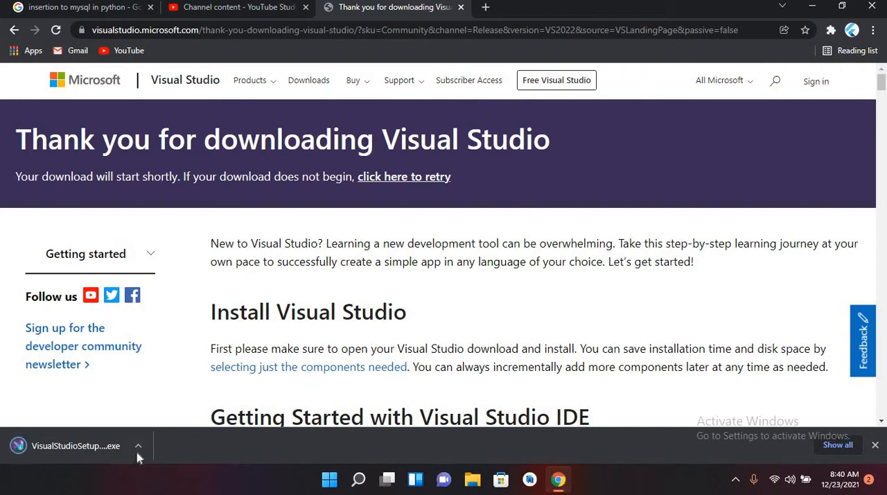
# - Run the downloaded VisualStudioSetup.exe and let the installer set itself up via Continue
pyautogui.click(139, 446)
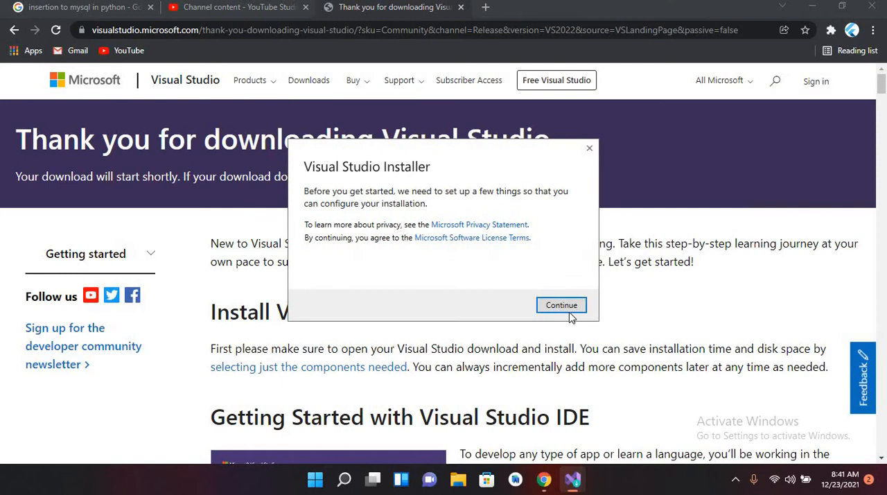
pyautogui.click(562, 304)
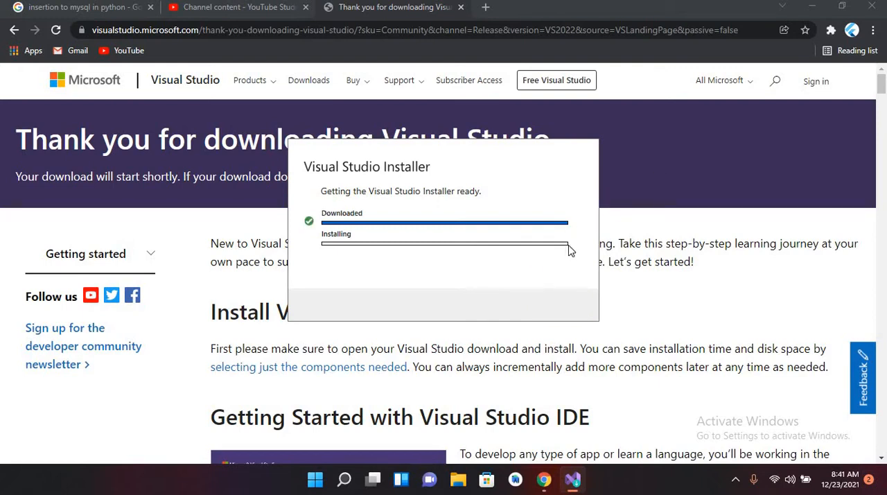
pyautogui.moveTo(360, 265)
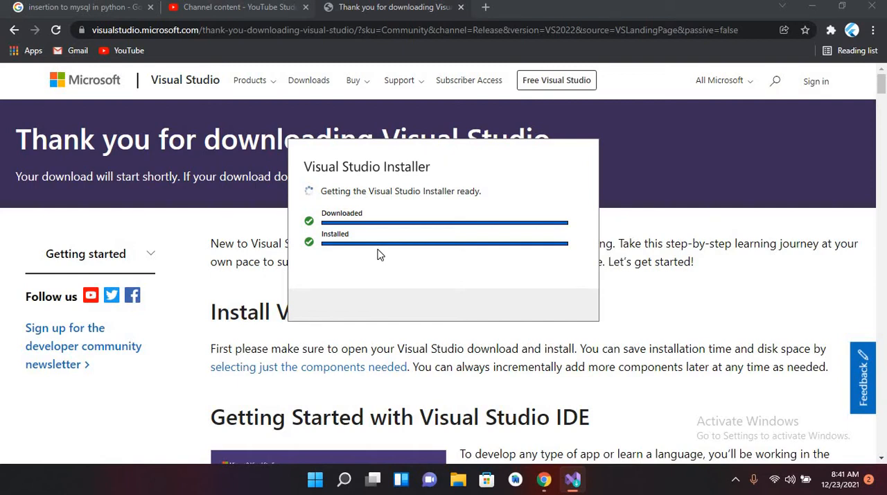
pyautogui.moveTo(435, 231)
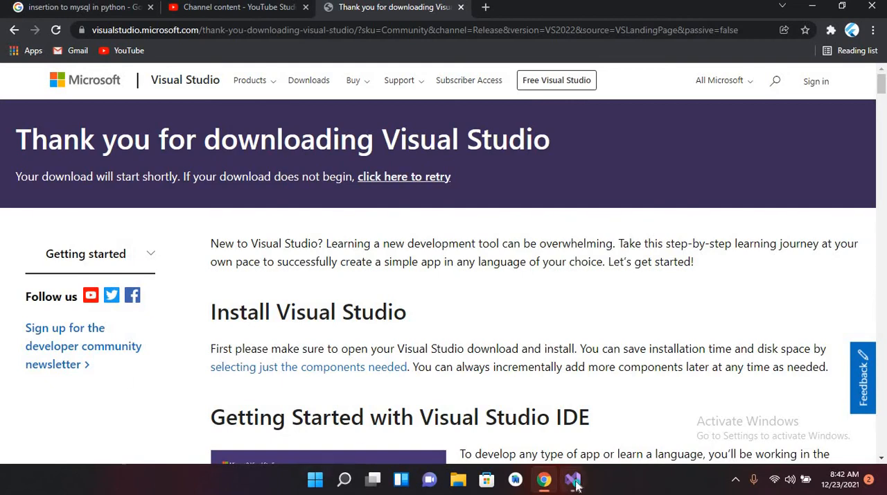
# - Start the Visual Studio Community 2022 update from 17.0.0 RC2 to 17.0.4 in the installer
pyautogui.click(571, 480)
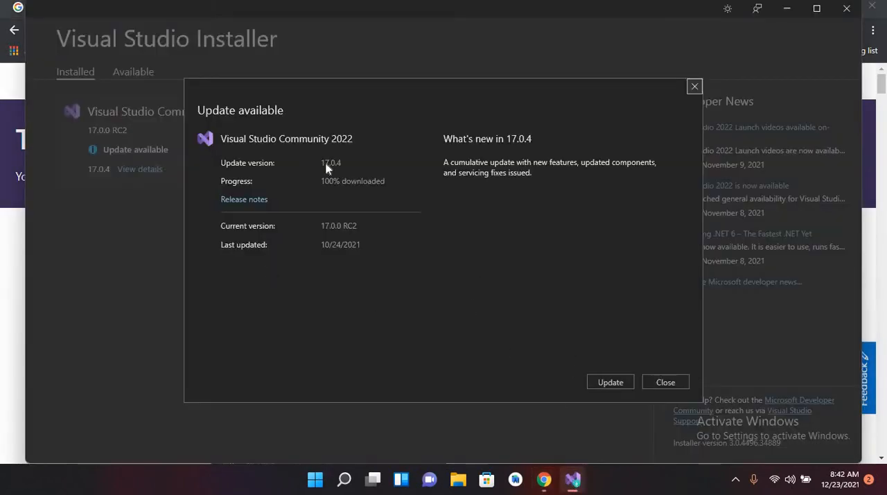
pyautogui.moveTo(307, 151)
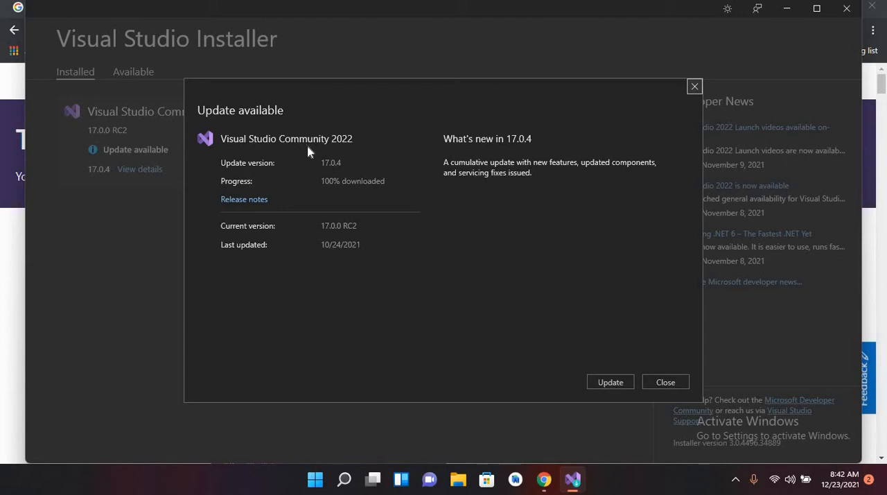
pyautogui.moveTo(341, 149)
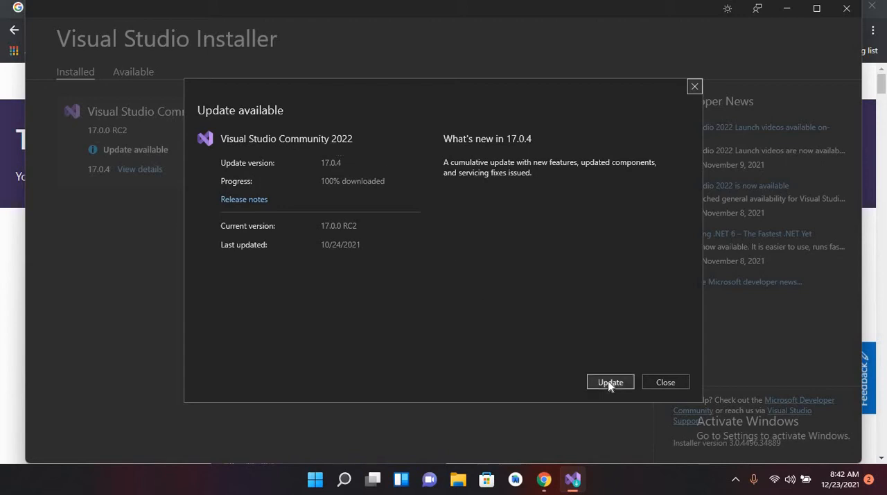
pyautogui.click(610, 383)
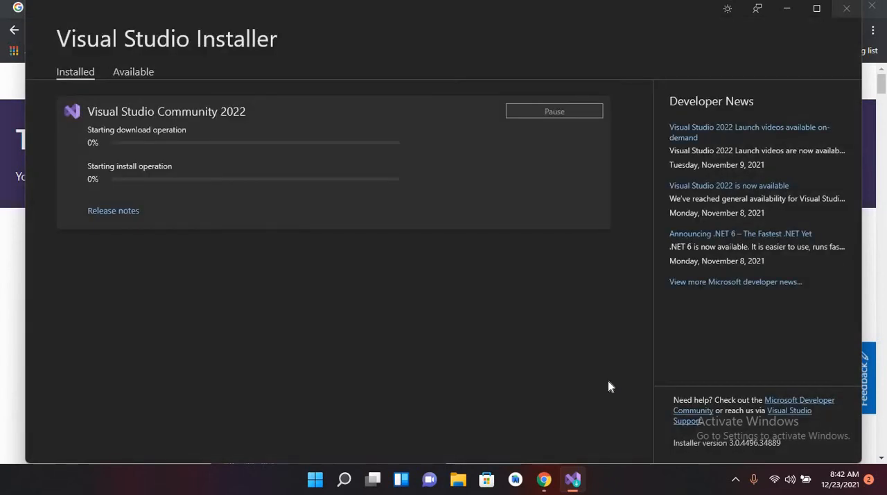
pyautogui.moveTo(485, 288)
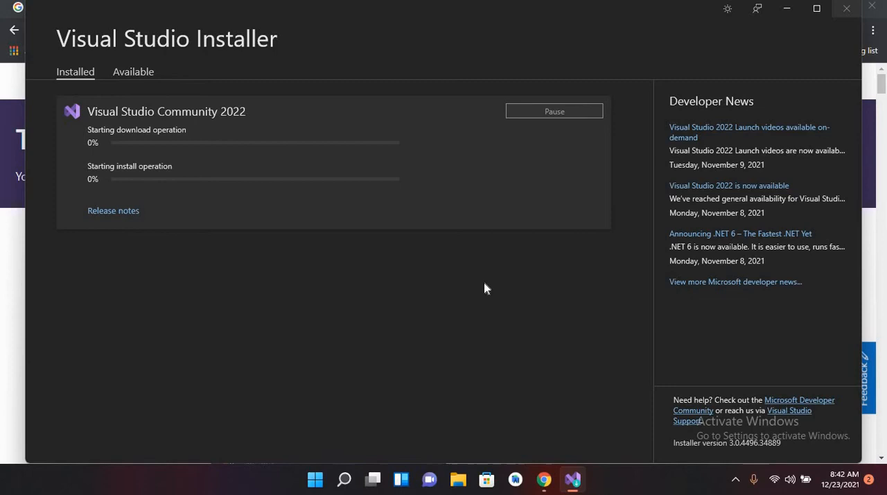
pyautogui.moveTo(112, 187)
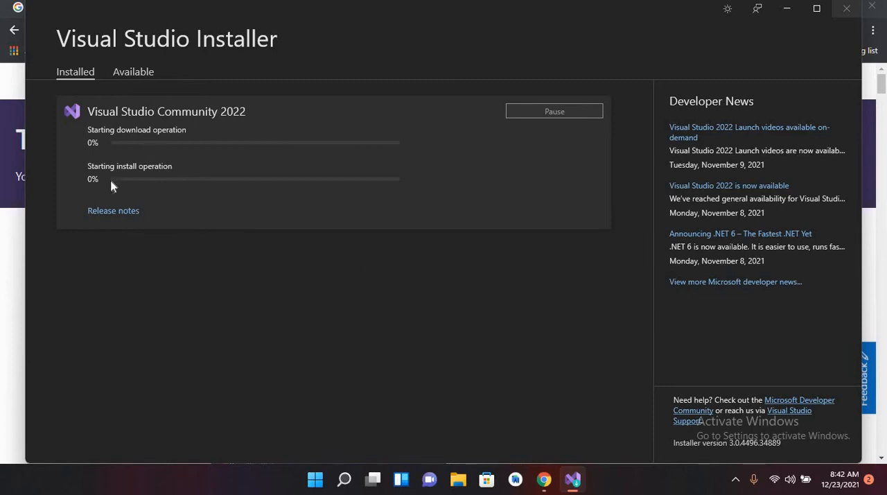
pyautogui.moveTo(153, 191)
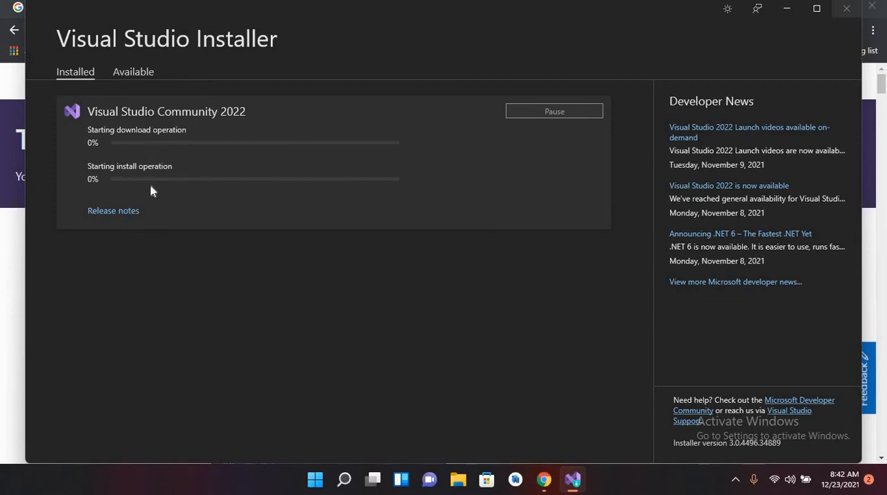
pyautogui.moveTo(172, 194)
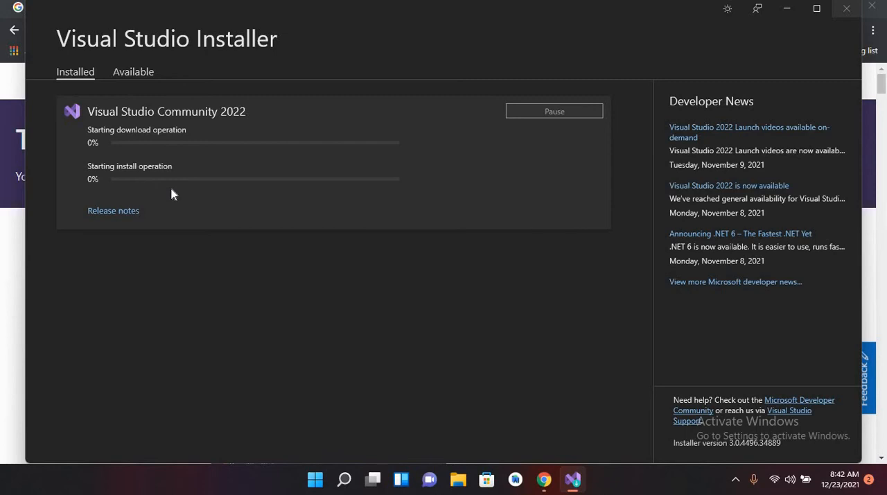
pyautogui.moveTo(3, 211)
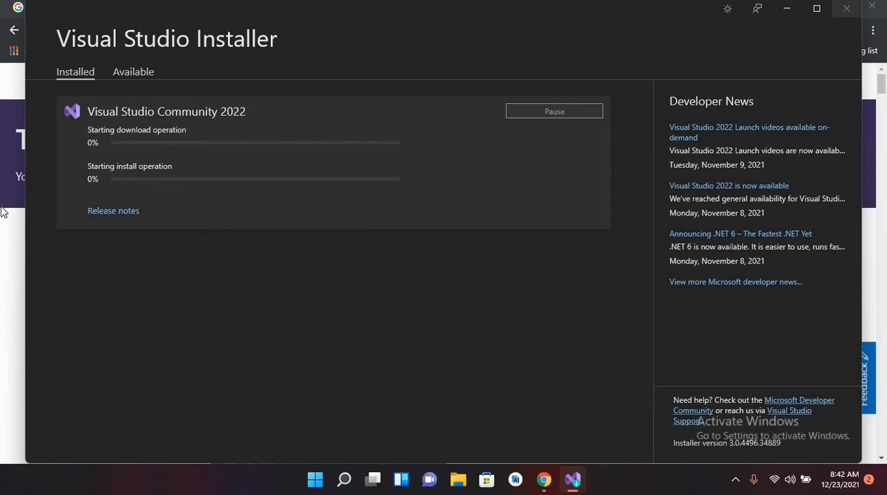
# - Check the Community 2022 download and package installation progress from the taskbar
pyautogui.click(543, 479)
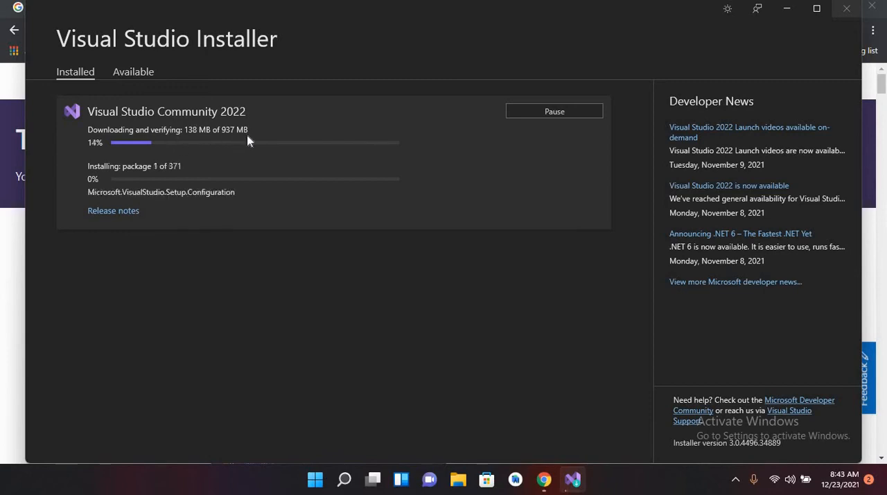
pyautogui.moveTo(39, 193)
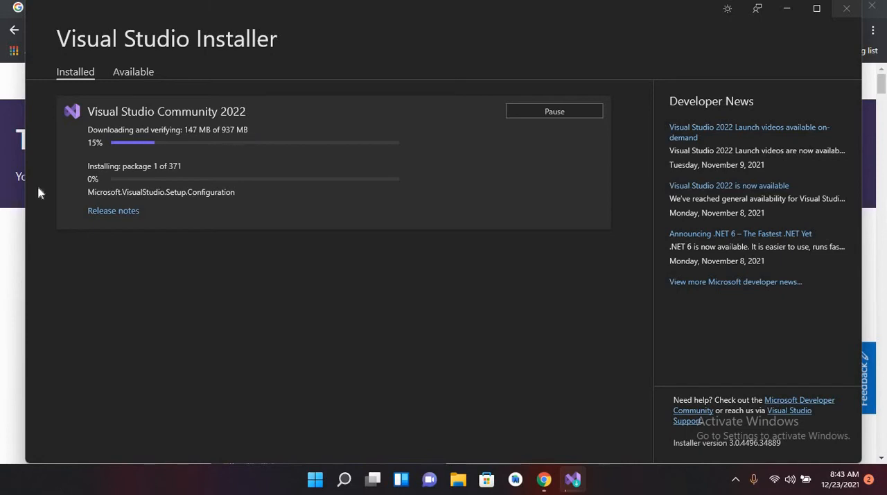
pyautogui.moveTo(20, 270)
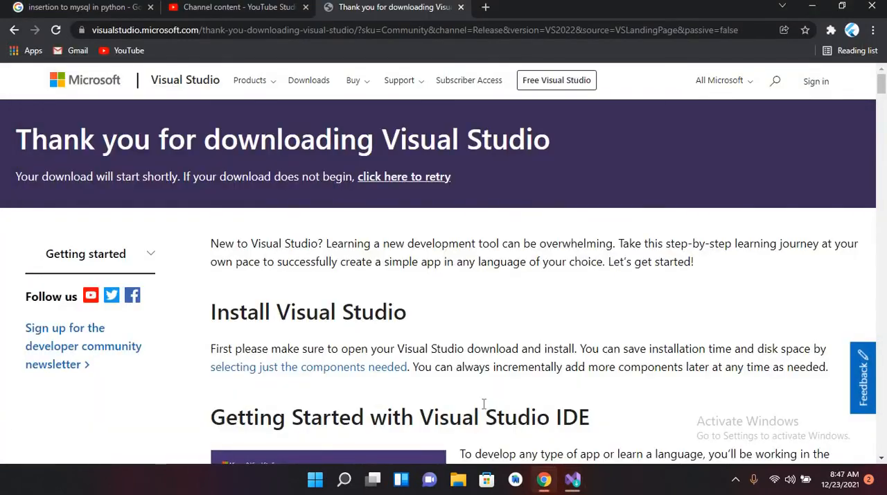
pyautogui.click(573, 479)
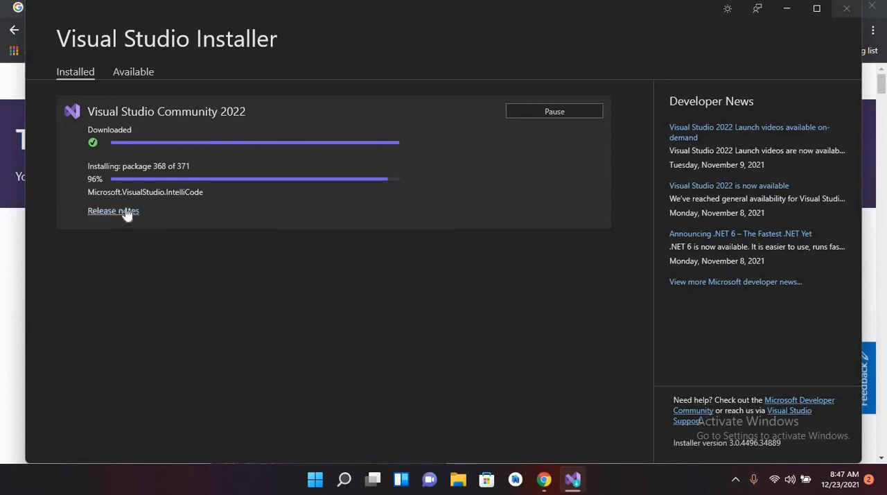
pyautogui.moveTo(152, 211)
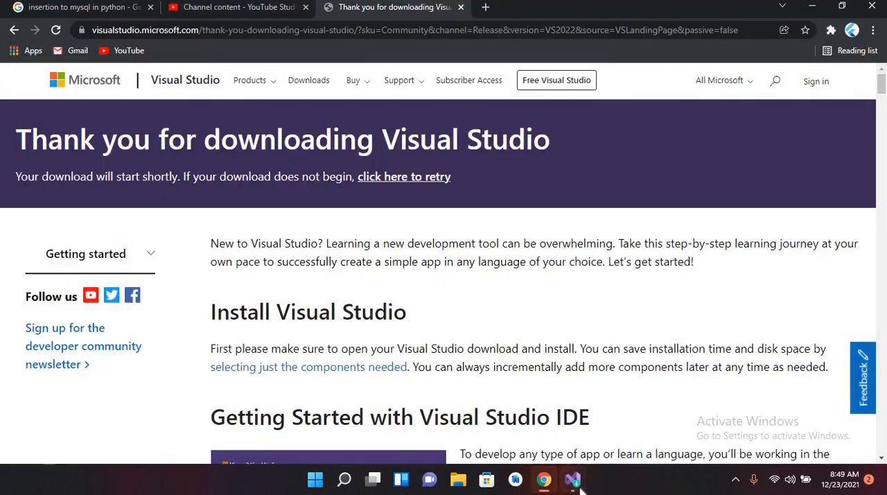
# - Add the Mobile development with .NET workload, keeping .NET desktop development selected (3.81 GB)
pyautogui.click(571, 479)
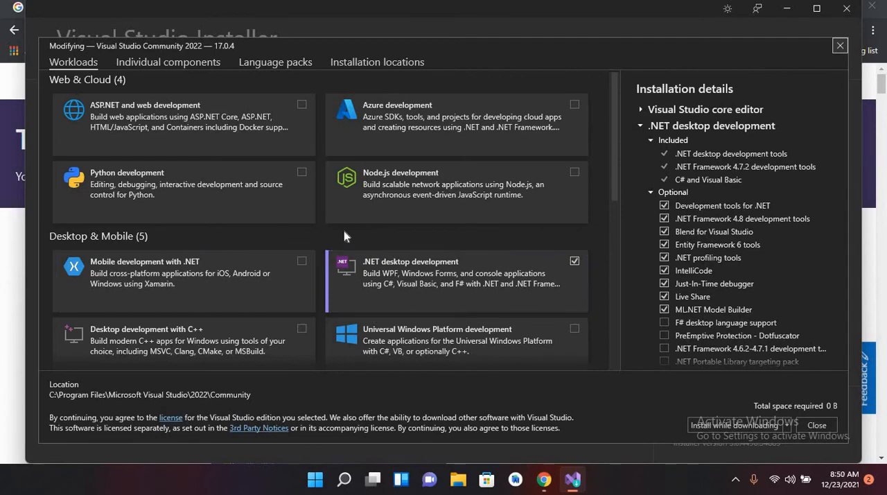
pyautogui.moveTo(187, 270)
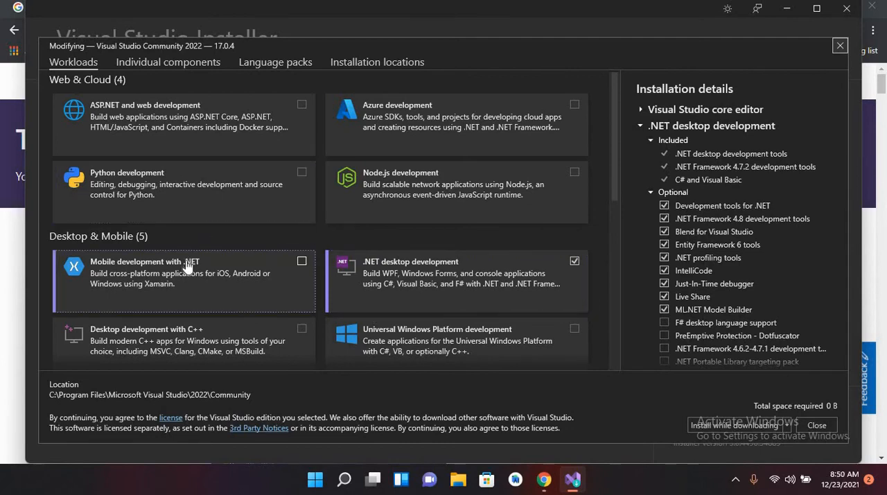
pyautogui.moveTo(288, 265)
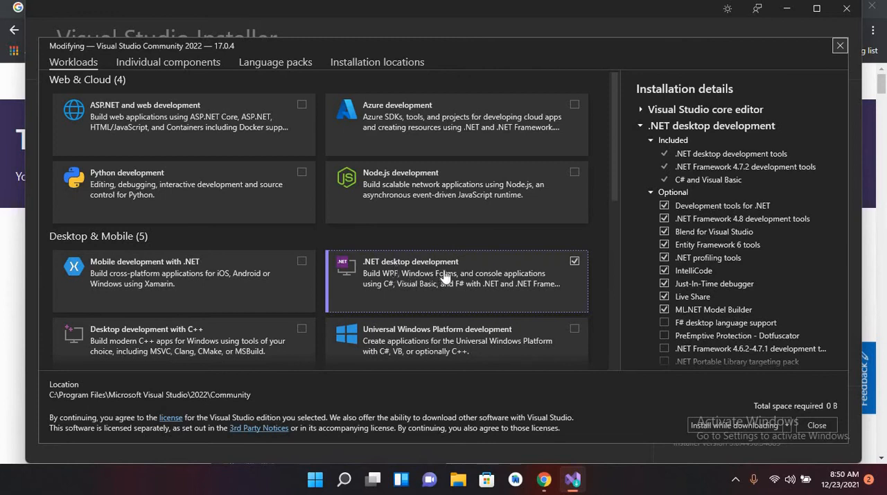
pyautogui.moveTo(319, 271)
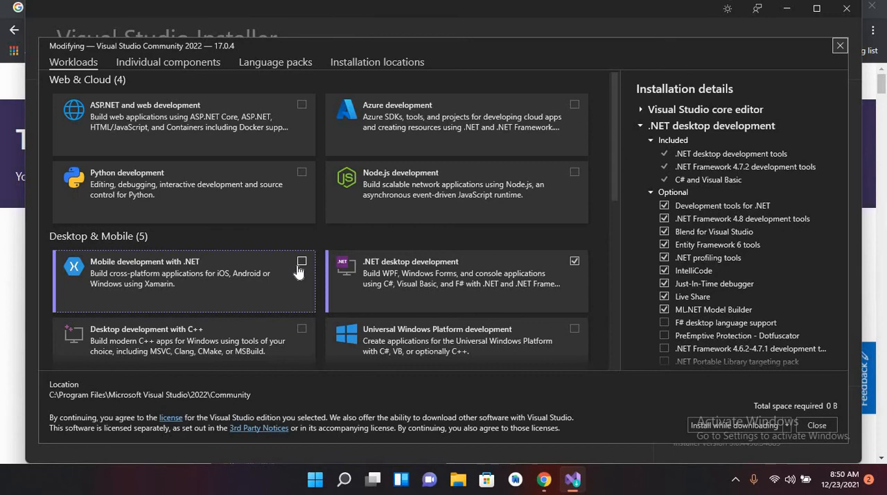
pyautogui.moveTo(301, 269)
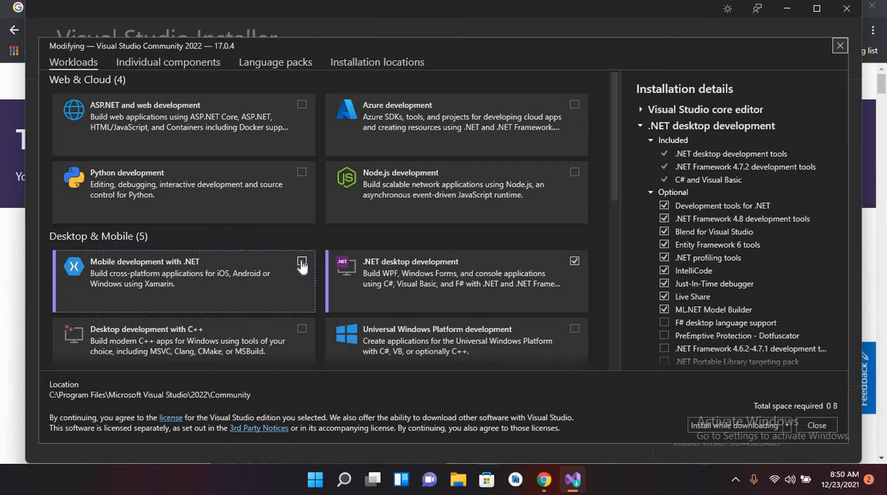
pyautogui.click(302, 261)
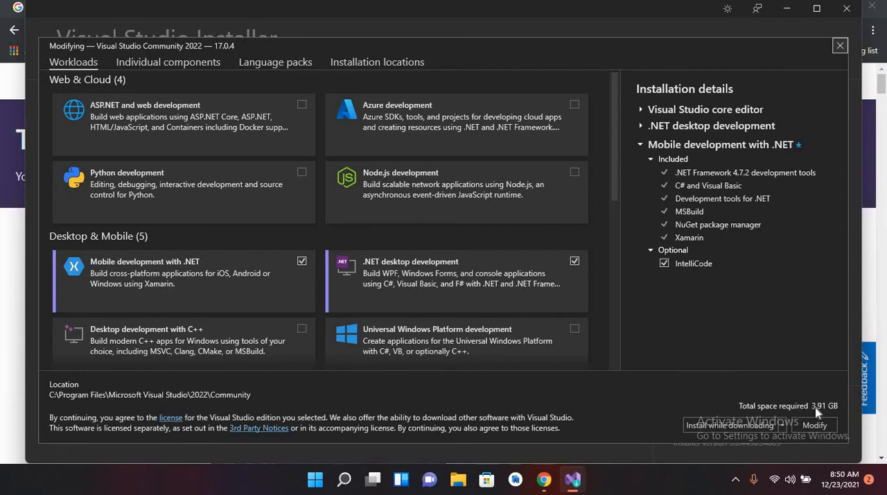
pyautogui.moveTo(824, 413)
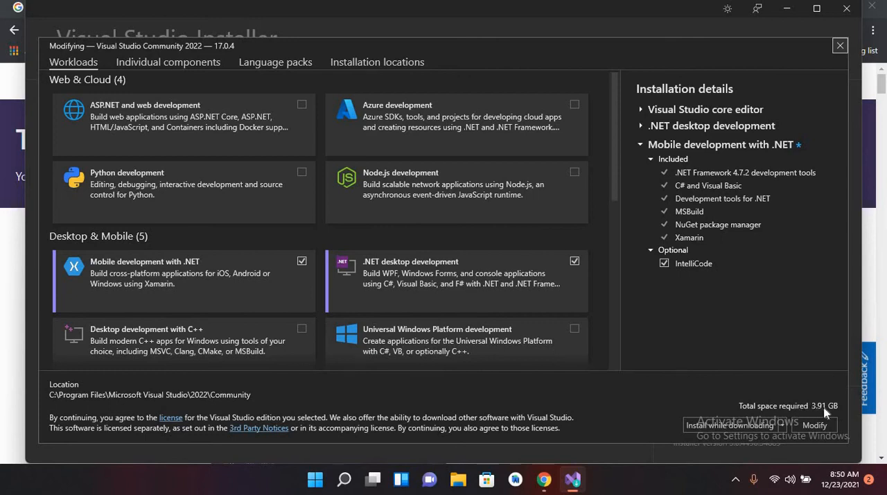
pyautogui.moveTo(436, 298)
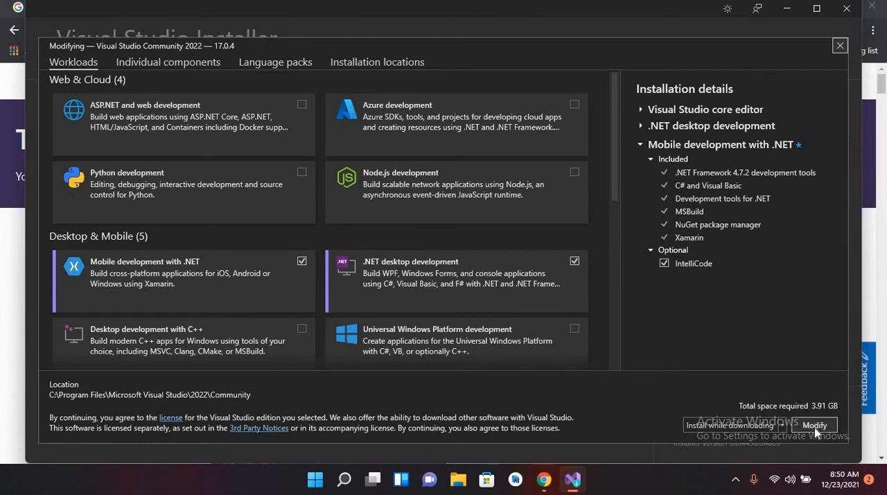
# - Modify Community 2022 so the selected workloads download and install
pyautogui.click(815, 424)
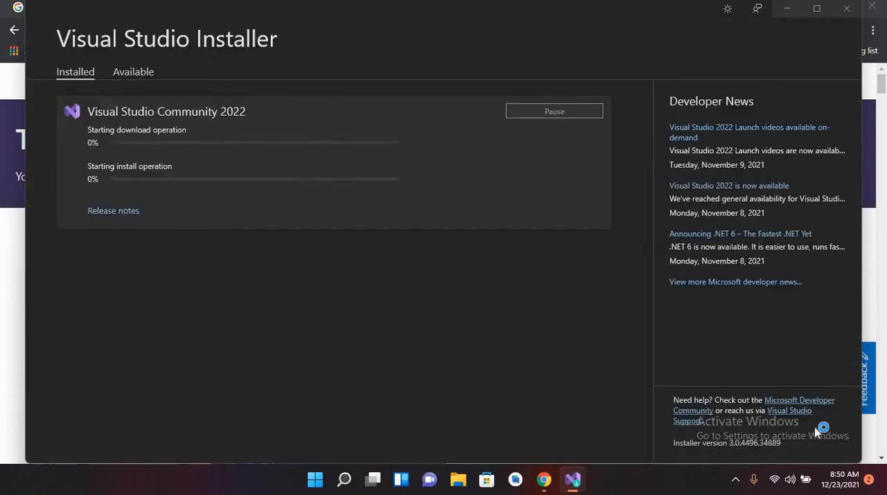
pyautogui.moveTo(370, 218)
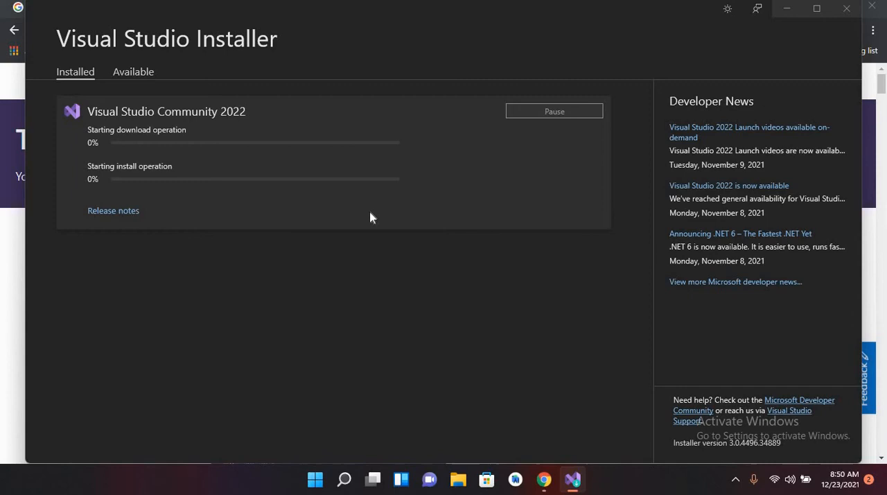
pyautogui.moveTo(186, 166)
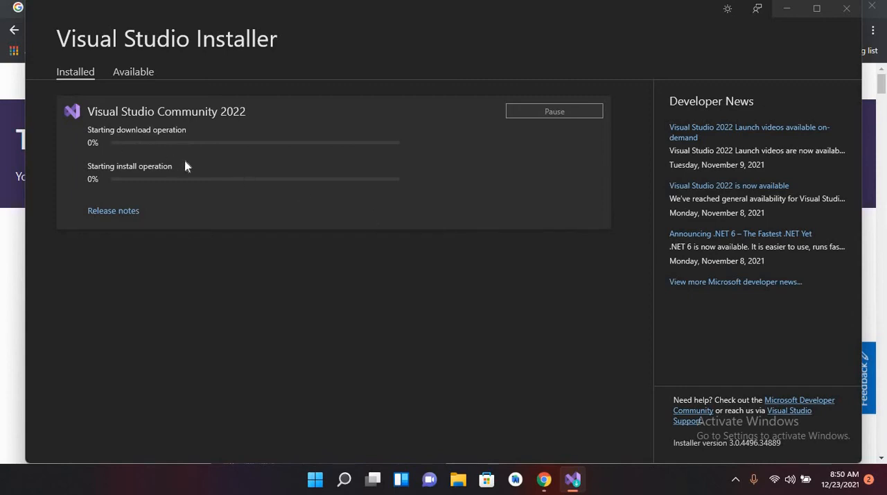
pyautogui.moveTo(182, 183)
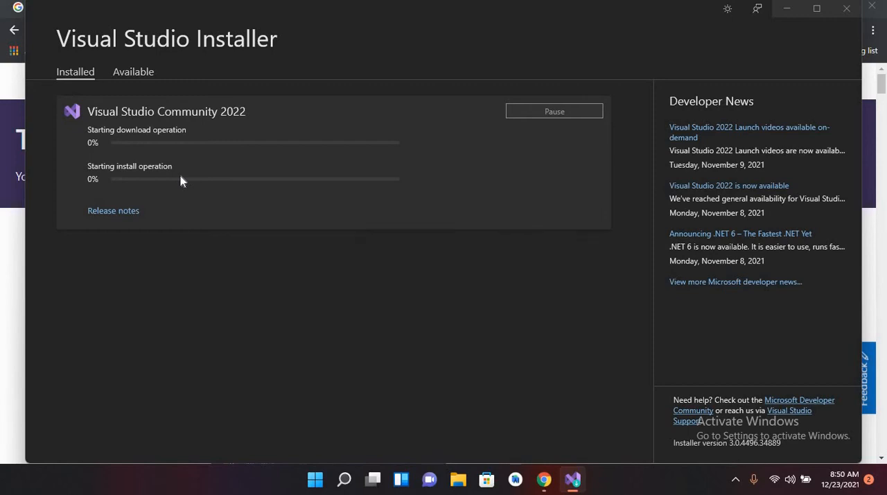
pyautogui.moveTo(3, 275)
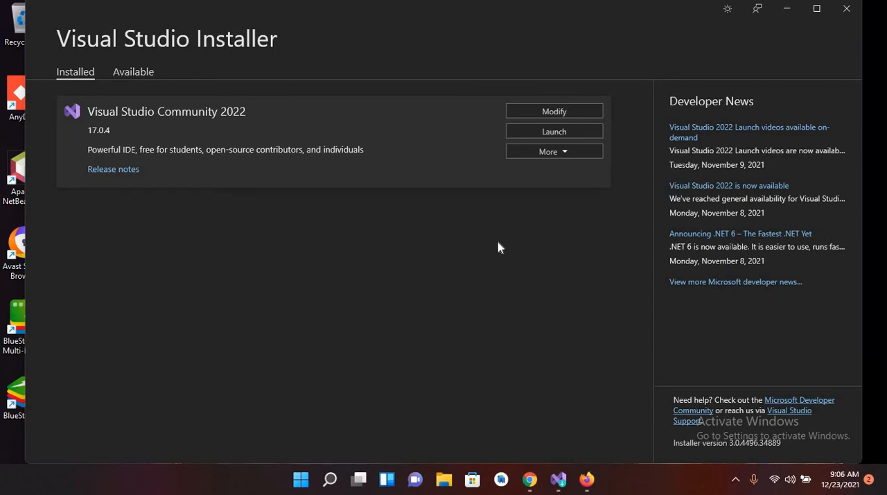
pyautogui.moveTo(554, 131)
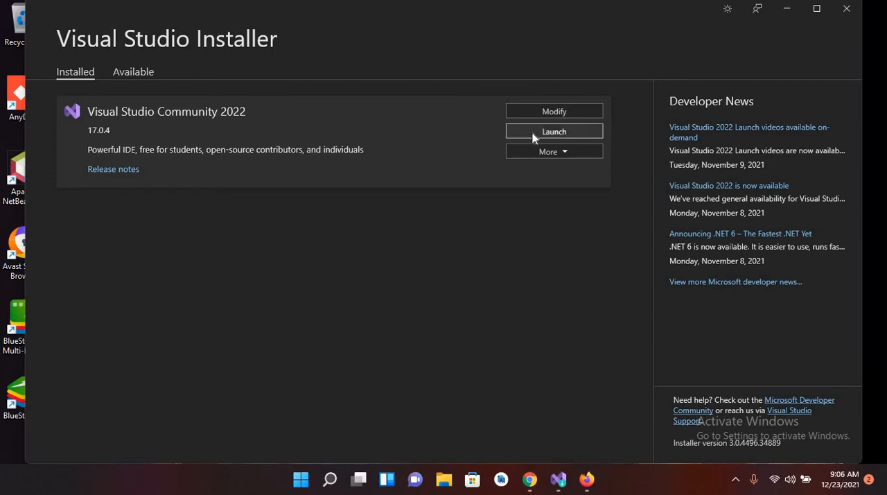
# - Launch Visual Studio Community 2022 and start creating a new project from the start window
pyautogui.click(555, 131)
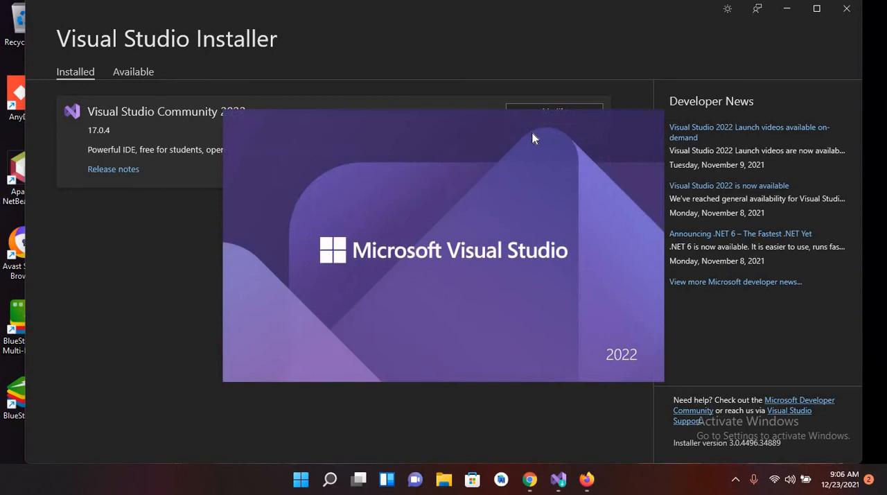
pyautogui.moveTo(359, 288)
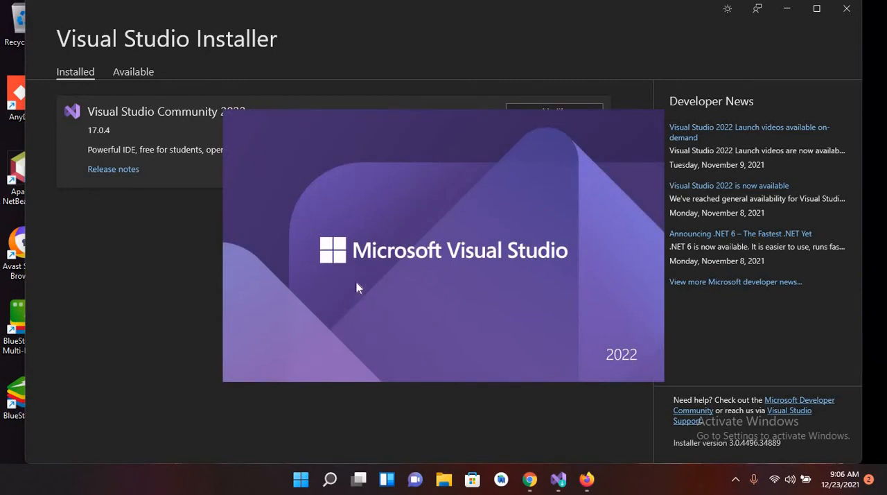
pyautogui.moveTo(350, 290)
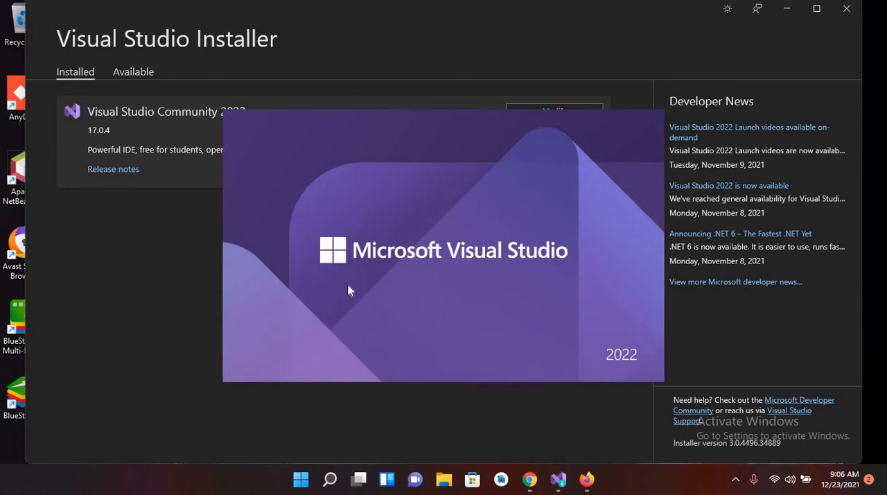
pyautogui.moveTo(513, 432)
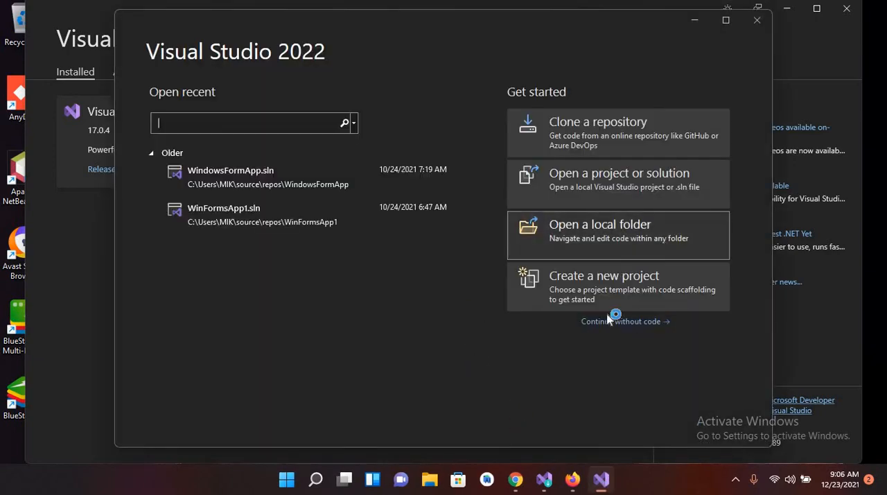
pyautogui.moveTo(625, 290)
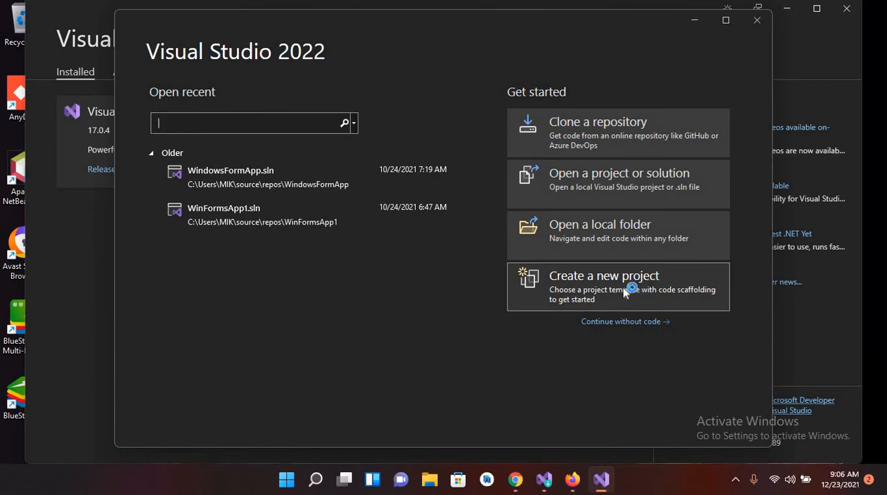
pyautogui.click(604, 274)
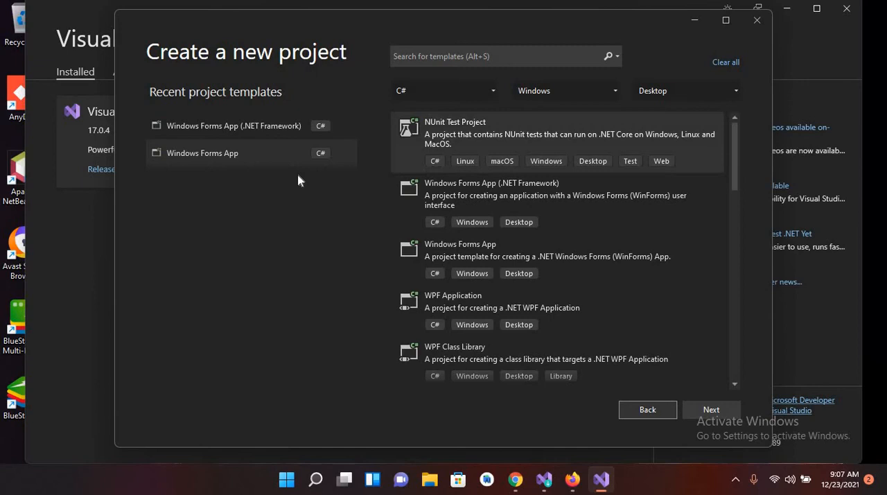
pyautogui.moveTo(602, 79)
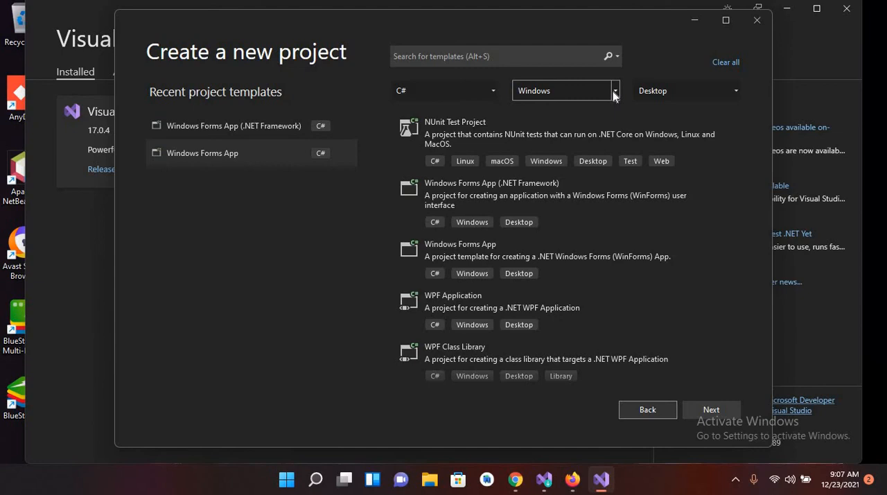
# - Filter the new-project templates to the Android platform and Mobile project type
pyautogui.click(613, 90)
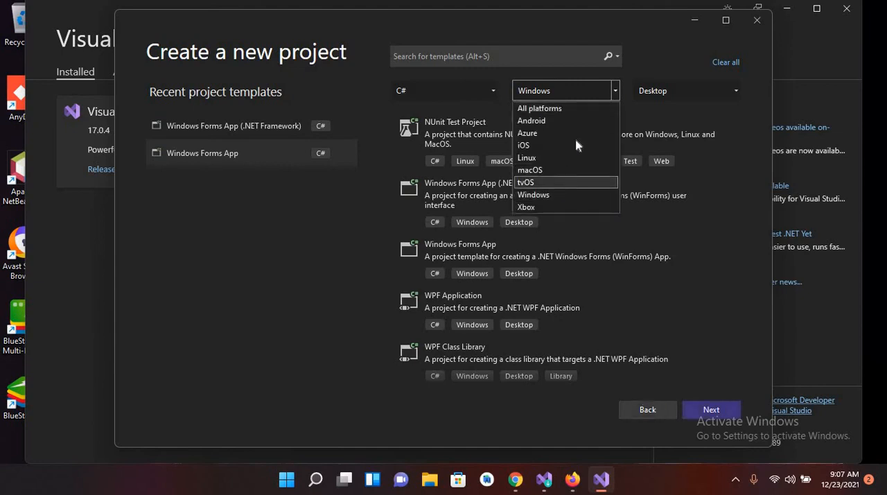
pyautogui.moveTo(574, 136)
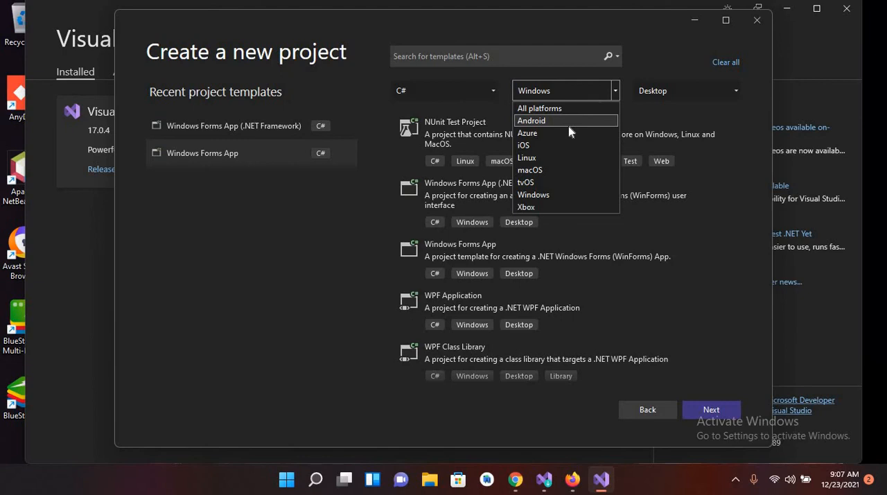
pyautogui.click(531, 119)
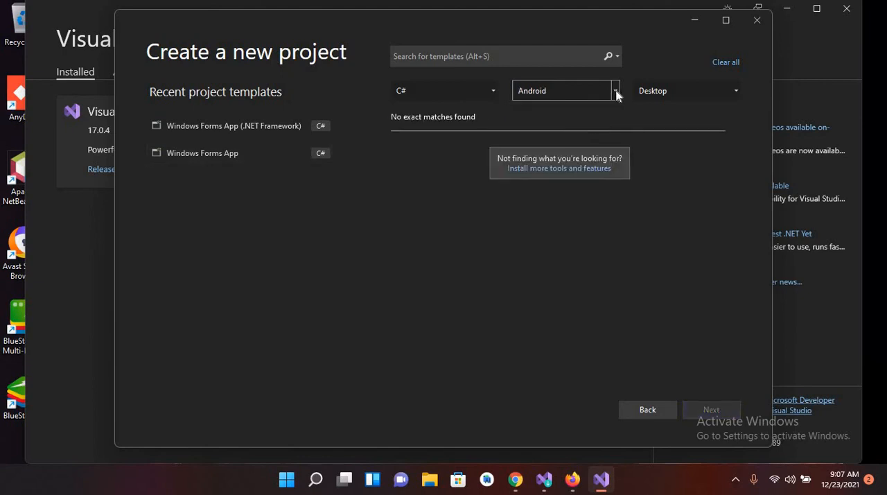
pyautogui.click(735, 90)
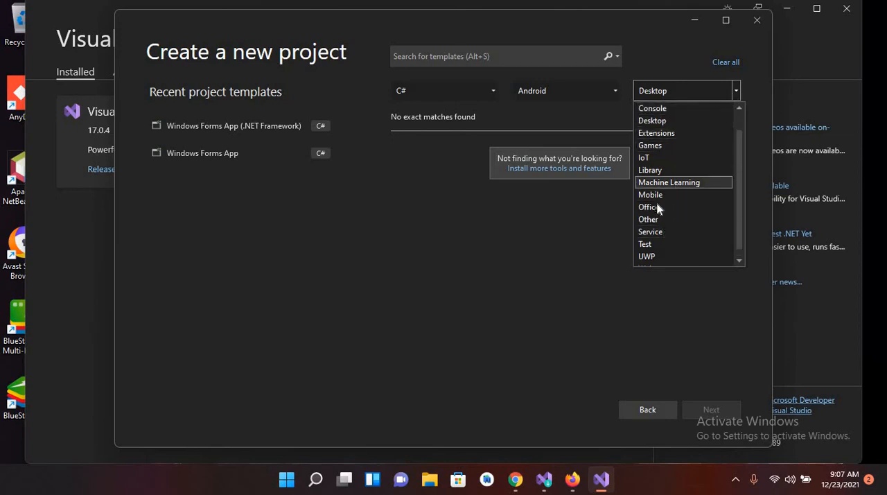
pyautogui.click(650, 194)
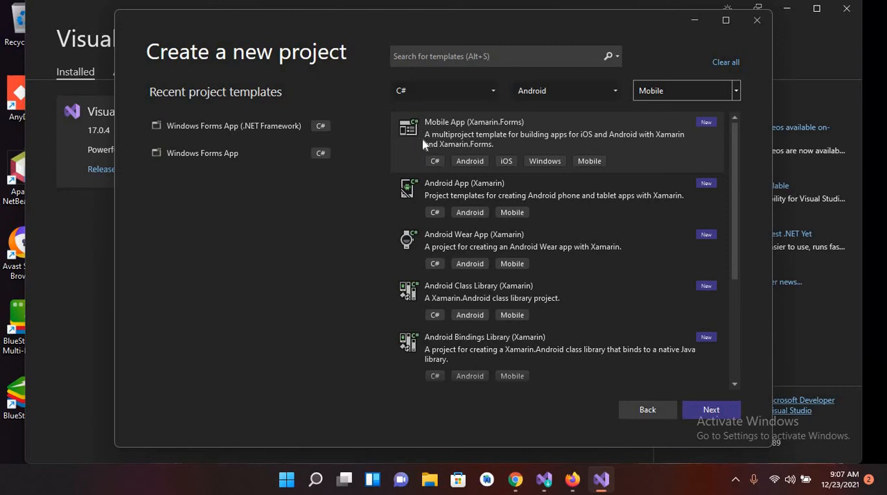
pyautogui.moveTo(449, 135)
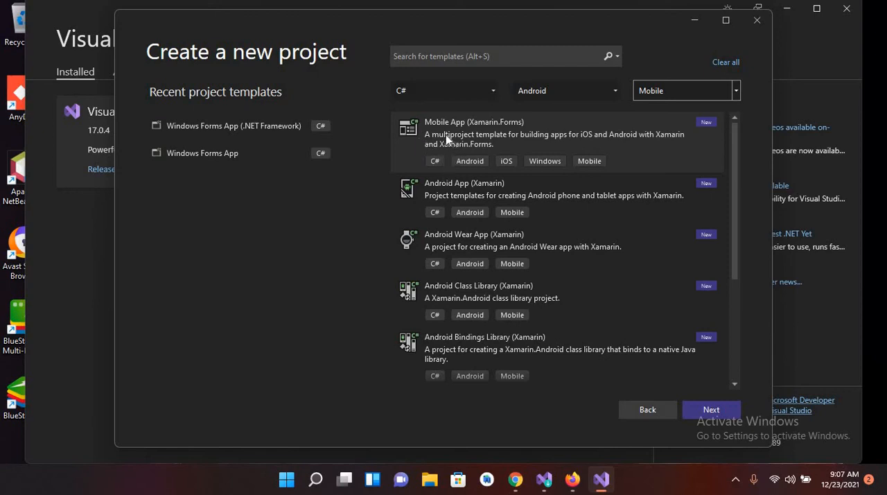
pyautogui.moveTo(519, 131)
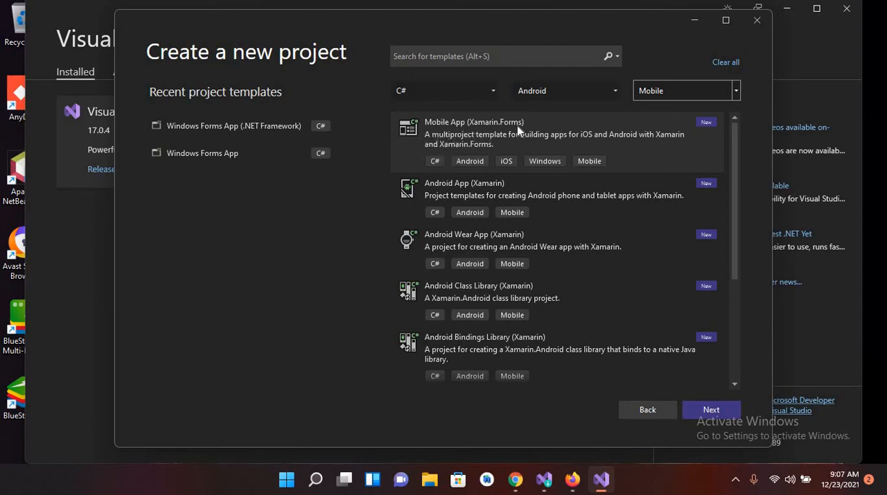
pyautogui.moveTo(544, 122)
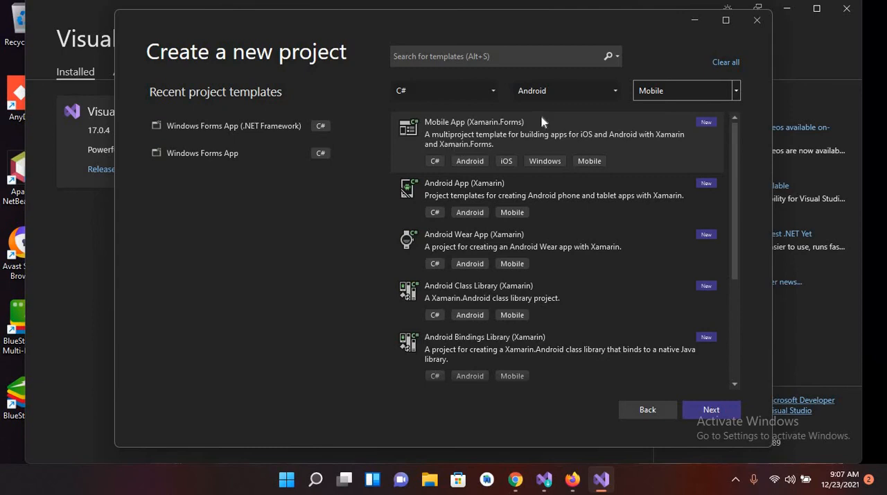
pyautogui.moveTo(449, 201)
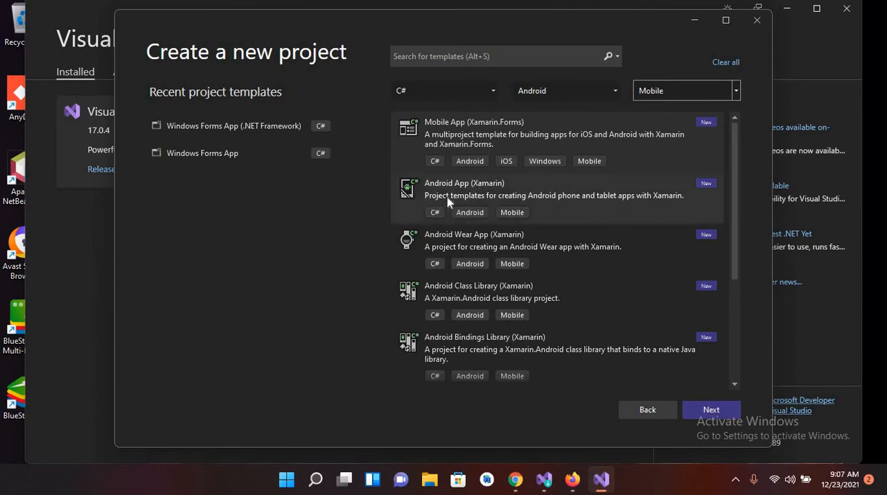
pyautogui.moveTo(450, 233)
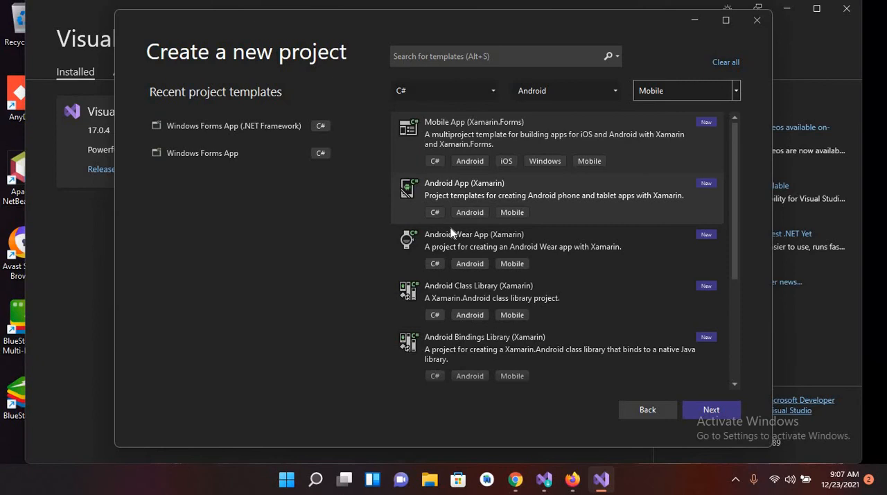
pyautogui.moveTo(429, 292)
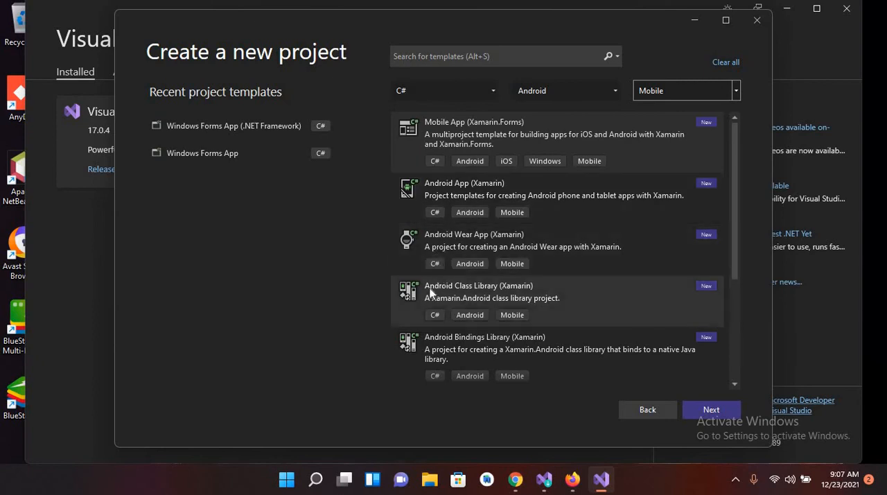
pyautogui.moveTo(460, 238)
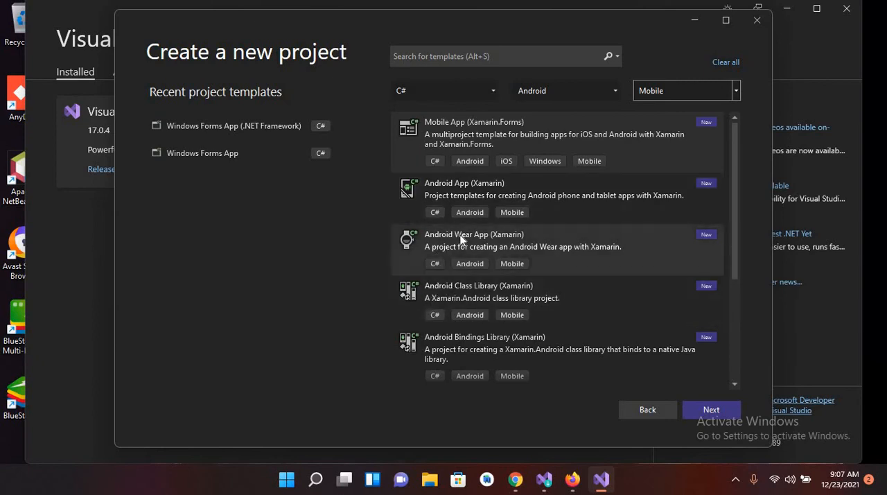
pyautogui.moveTo(485, 241)
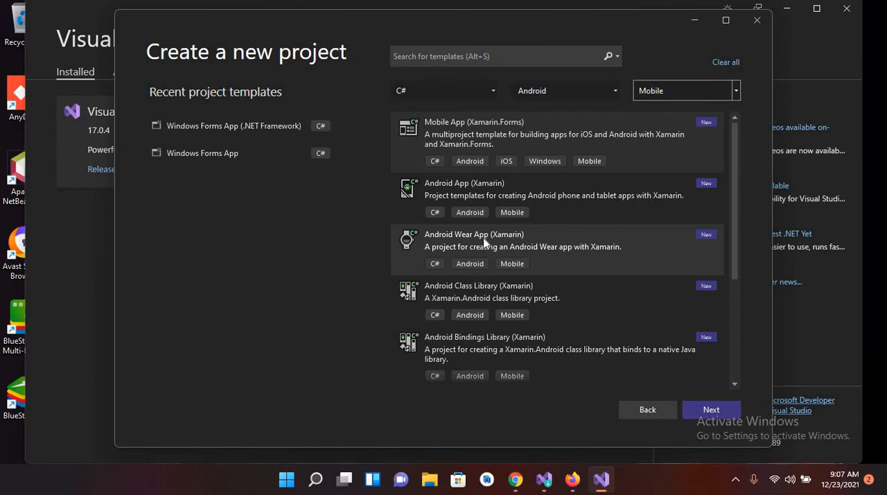
pyautogui.moveTo(366, 258)
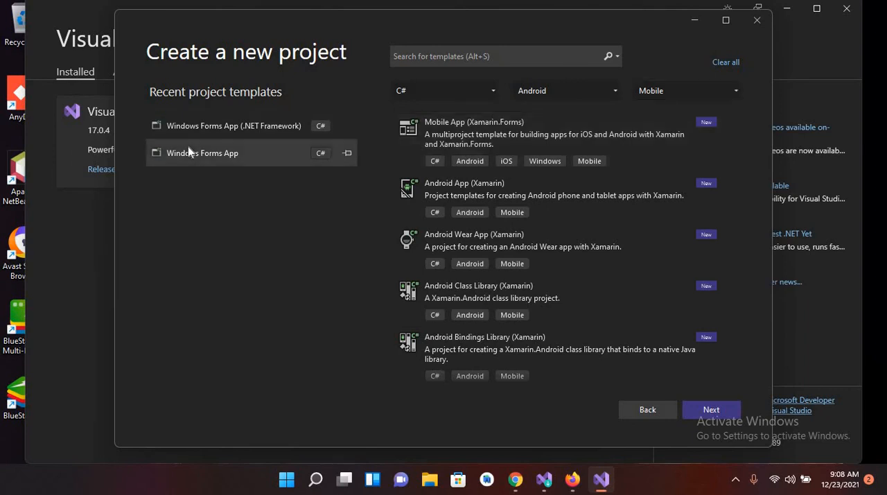
# - Filter to Desktop projects on all platforms, select Windows Forms App (.NET Framework) and continue to configuration
pyautogui.click(686, 91)
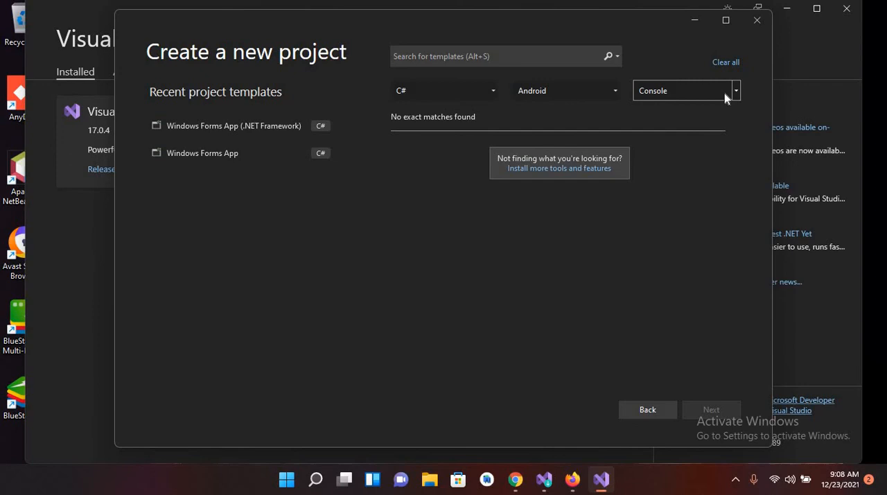
pyautogui.click(682, 90)
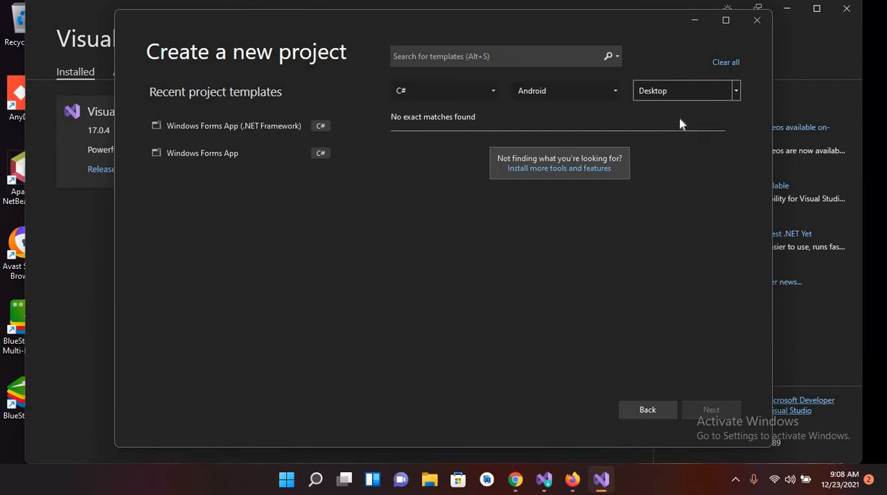
pyautogui.click(566, 90)
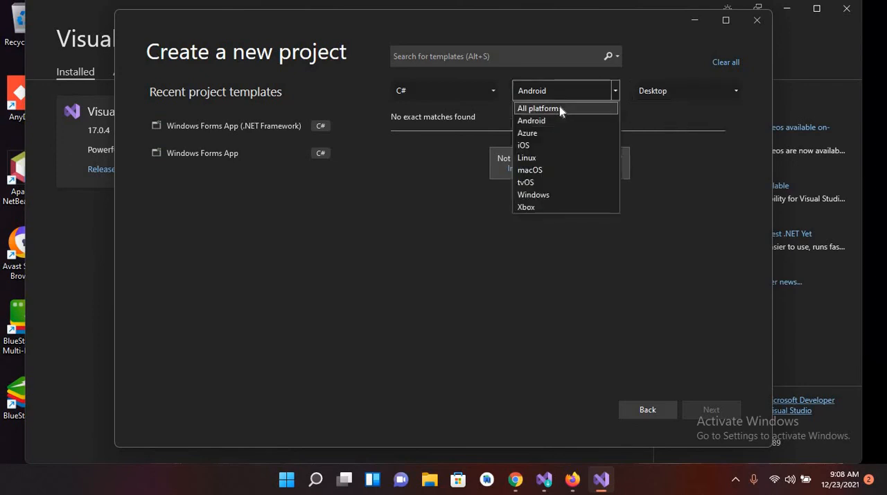
pyautogui.click(538, 108)
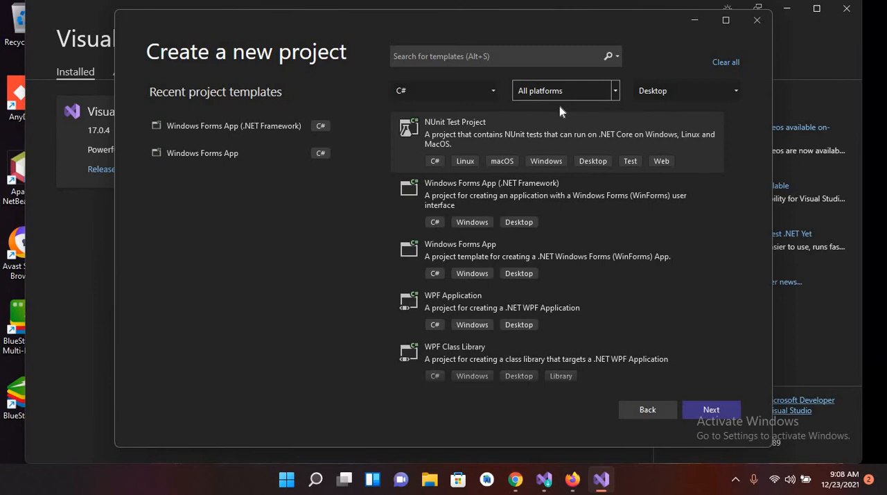
pyautogui.moveTo(582, 186)
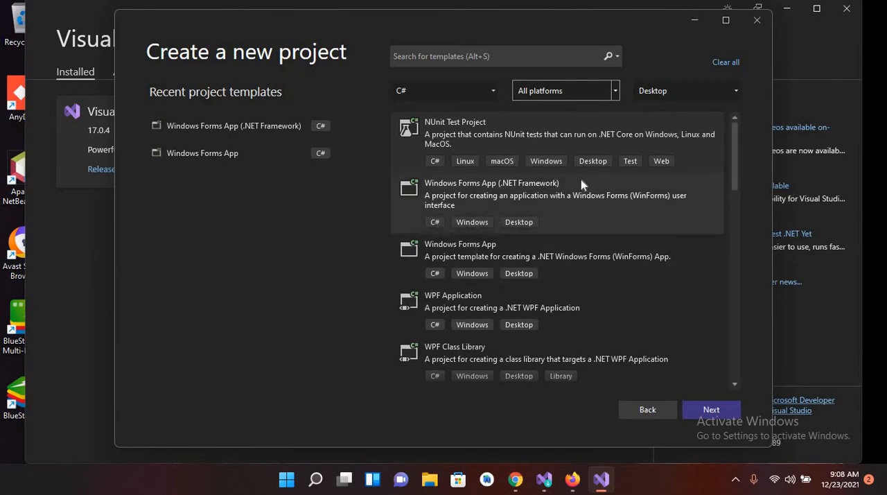
pyautogui.moveTo(529, 187)
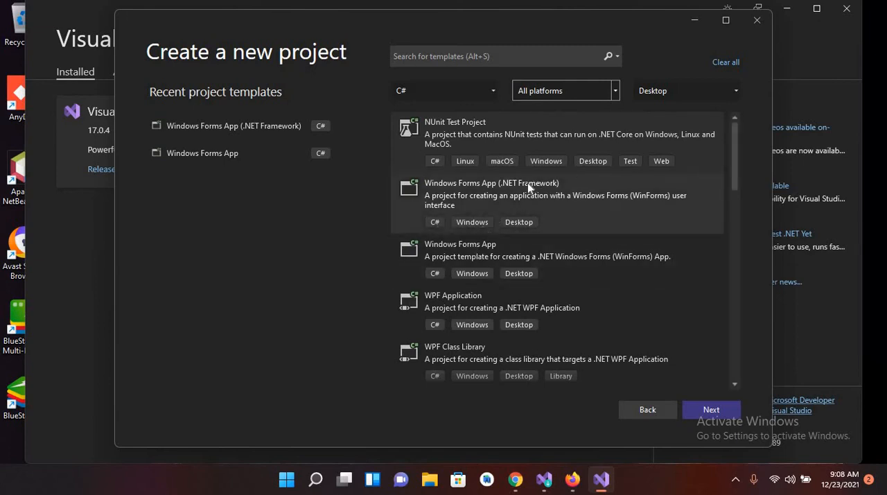
pyautogui.click(557, 201)
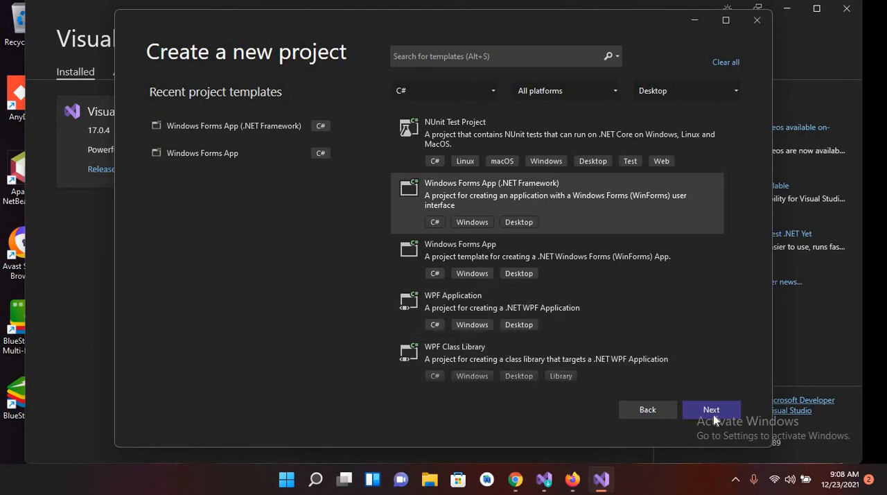
pyautogui.click(711, 409)
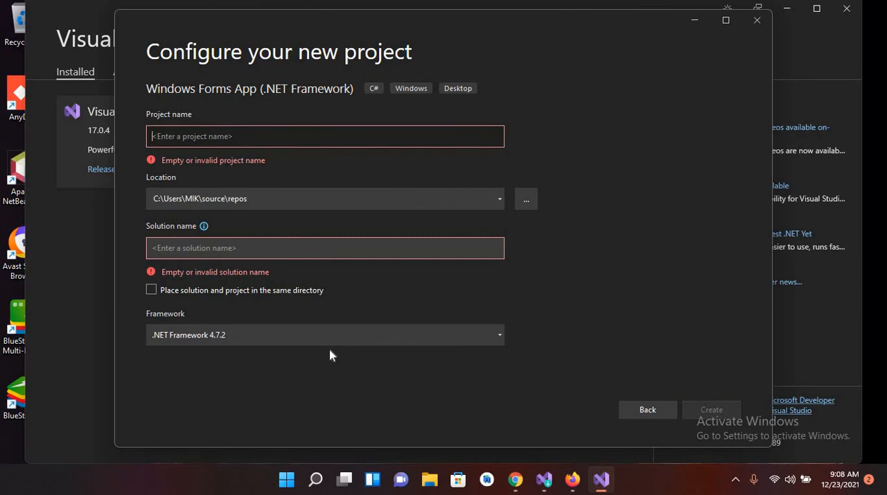
# - Name the project FirstProjecat, keep .NET Framework 4.7.2, and create it
pyautogui.write('FirstPro')
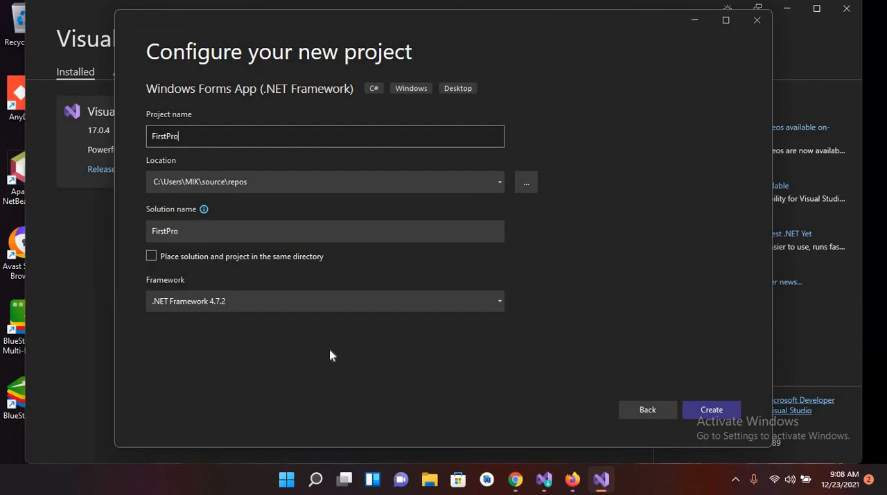
pyautogui.write('jecat')
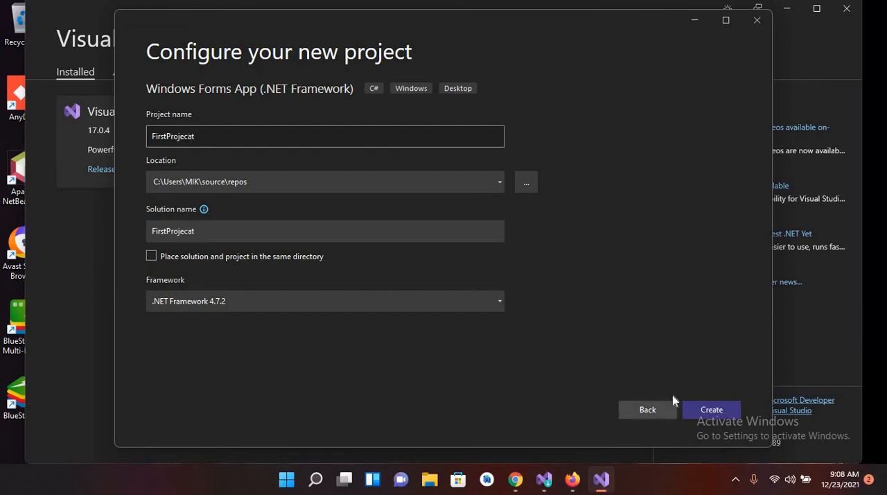
pyautogui.click(711, 409)
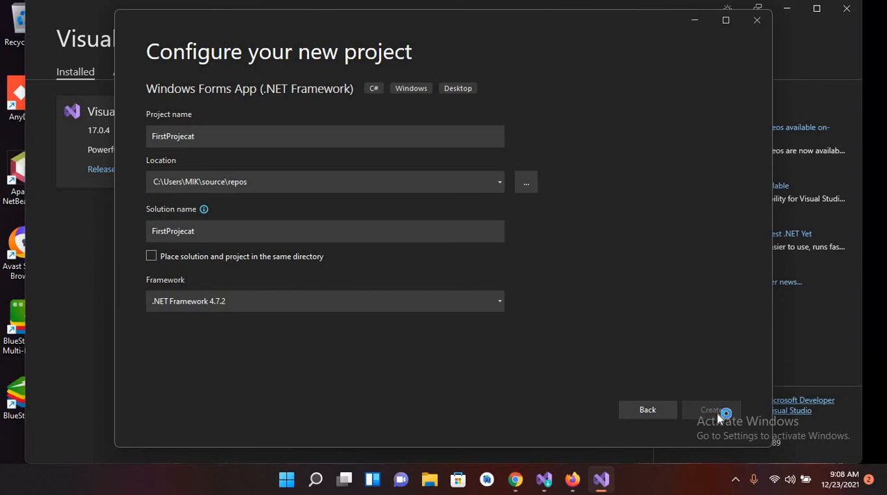
pyautogui.click(711, 409)
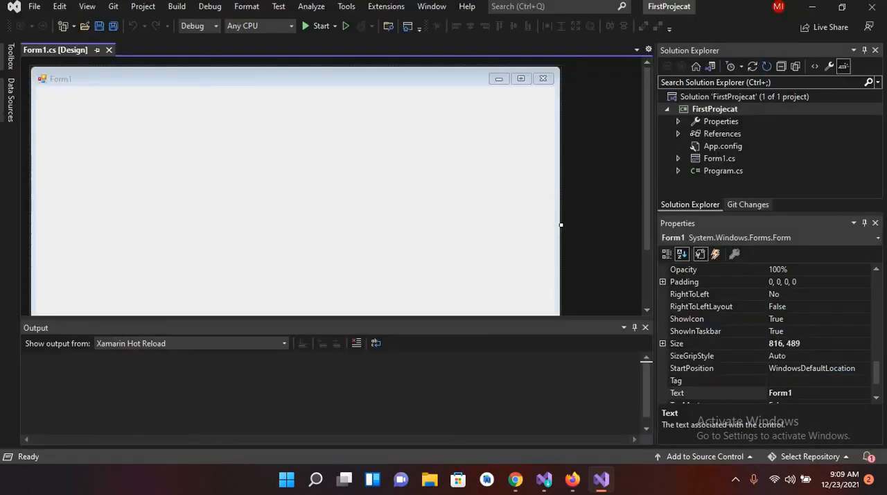
pyautogui.moveTo(284, 142)
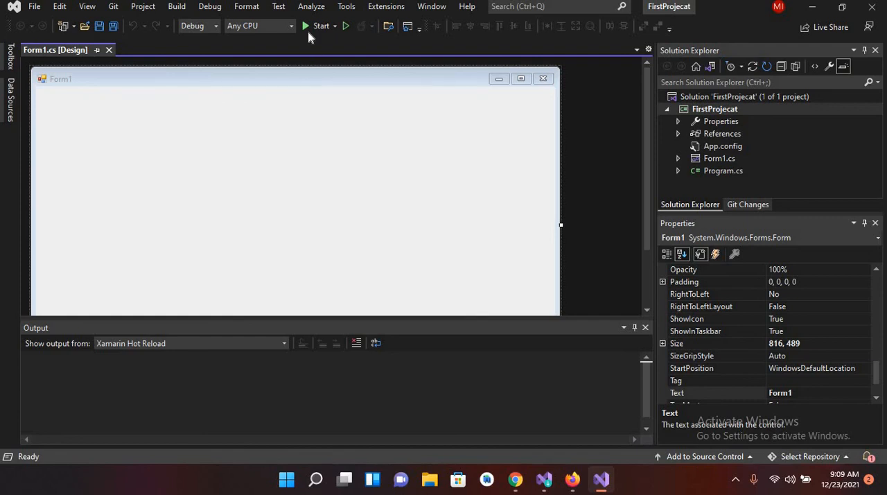
# - Start the project so the blank Form1 window launches
pyautogui.click(322, 25)
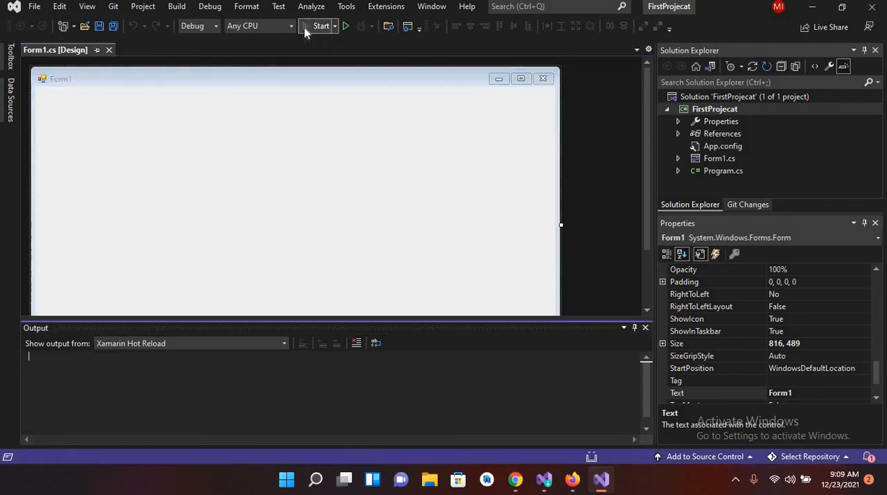
pyautogui.click(321, 25)
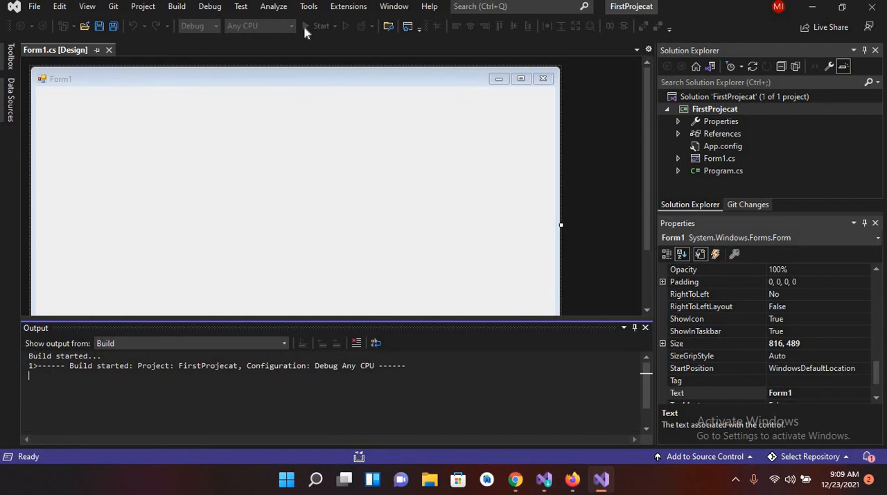
pyautogui.click(321, 25)
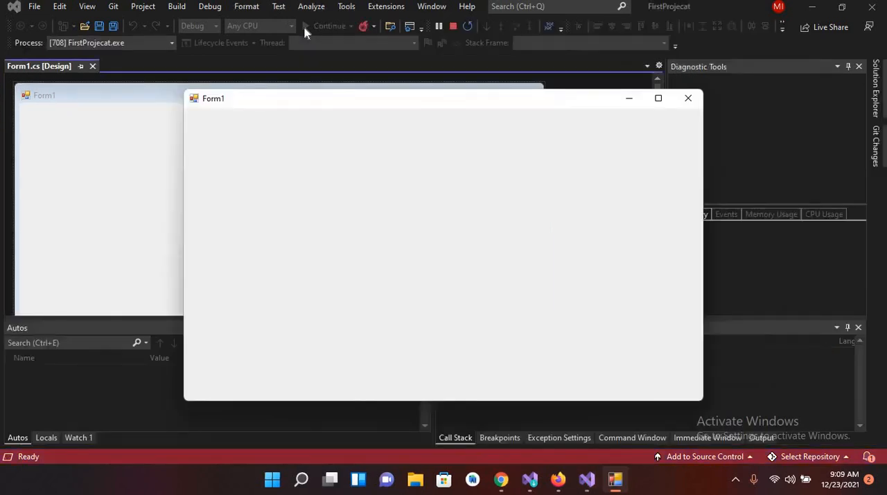